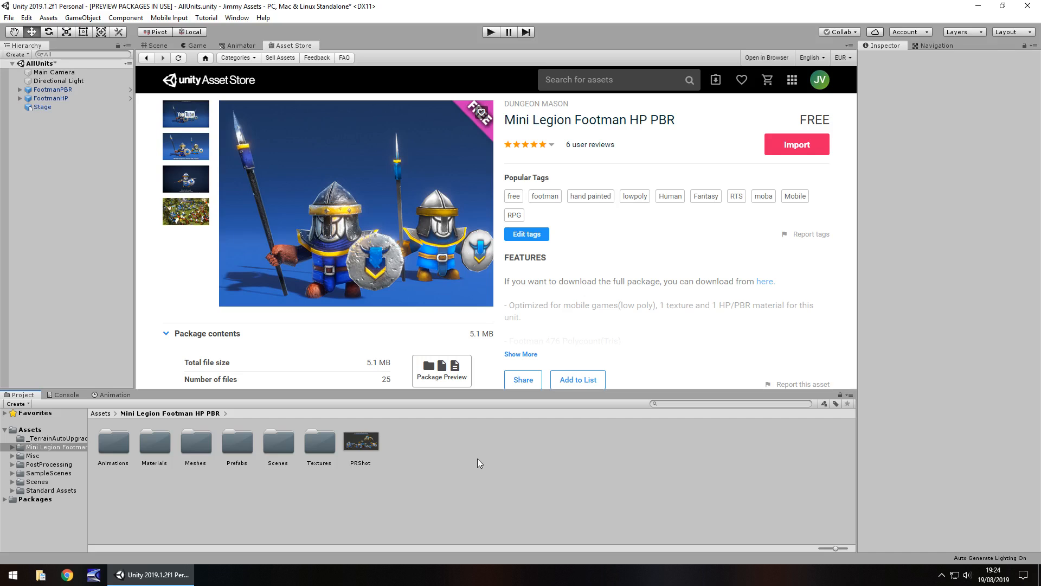
{"action": "mouse_move", "coordinate": [307, 259]}
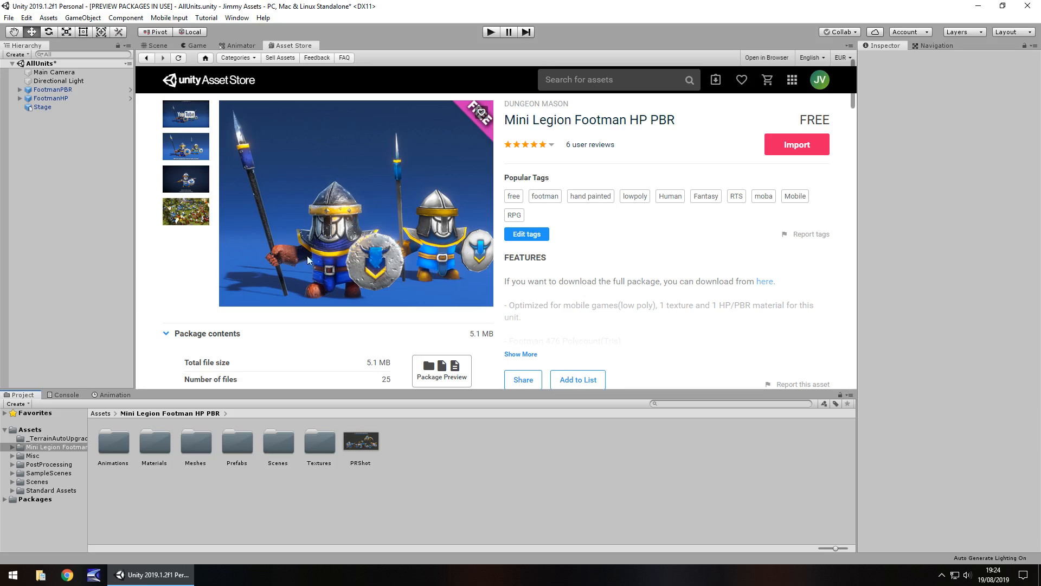
{"action": "mouse_move", "coordinate": [323, 295]}
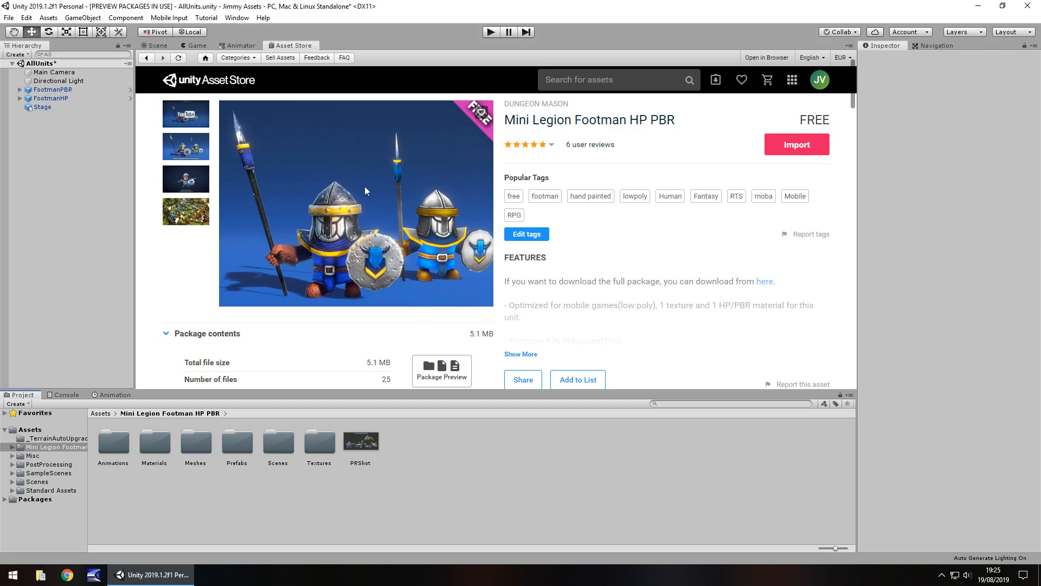
{"action": "mouse_move", "coordinate": [189, 213]}
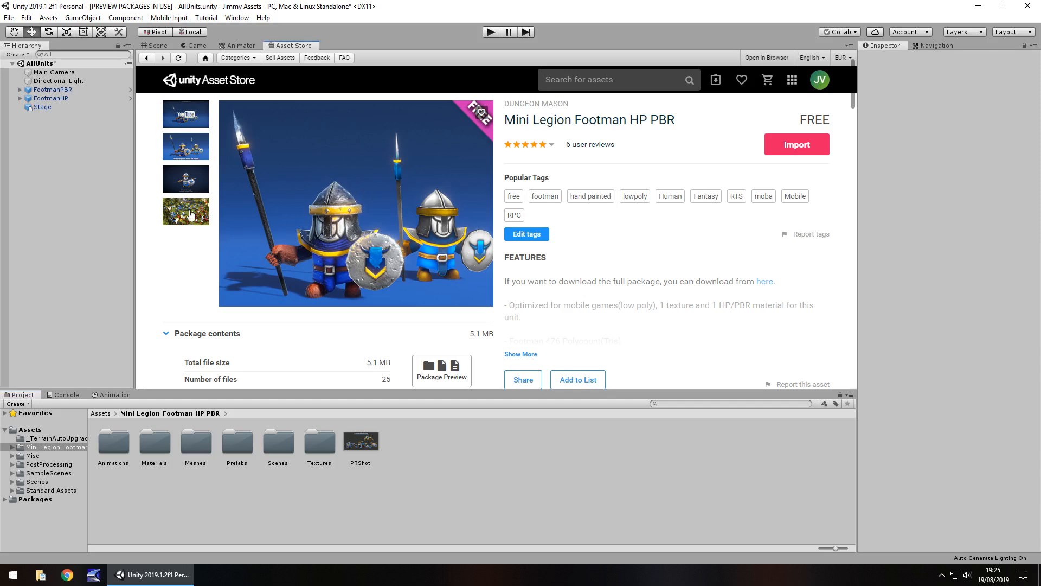
Enlarge and close the asset's battle screenshot, then return to the demo scene.
{"action": "left_click", "coordinate": [187, 211]}
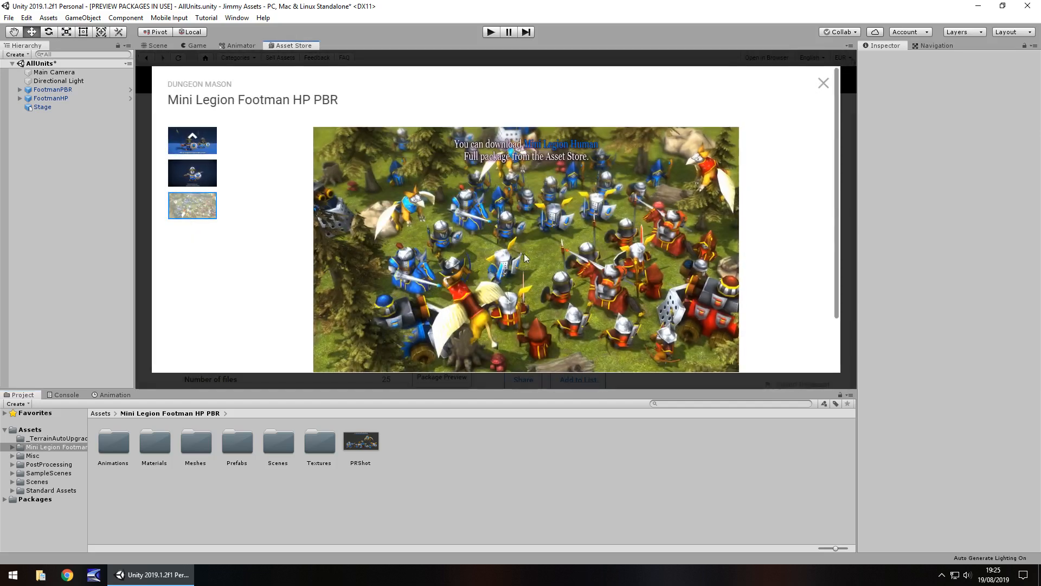
{"action": "mouse_move", "coordinate": [524, 258]}
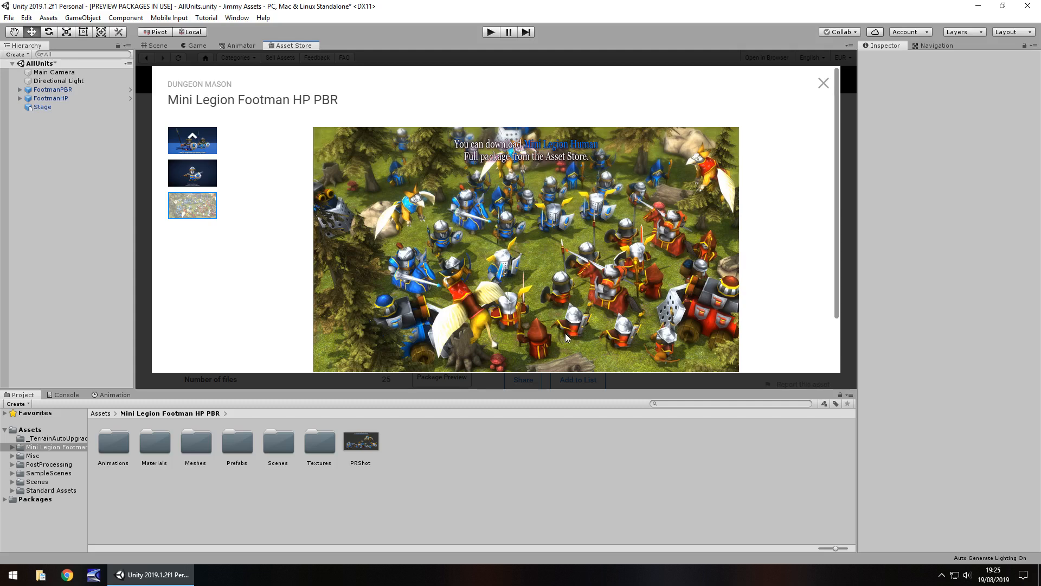
{"action": "mouse_move", "coordinate": [804, 109]}
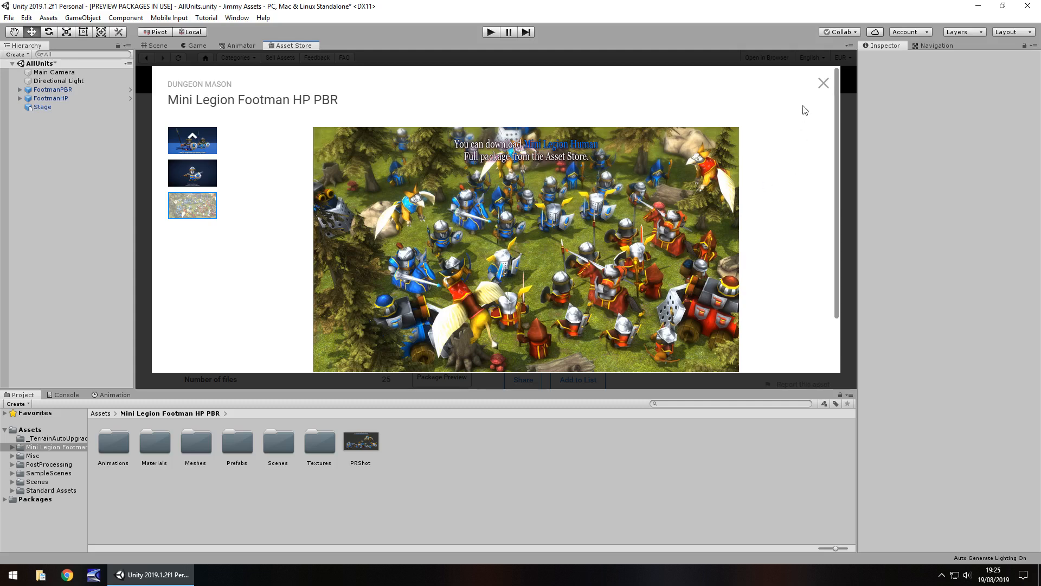
{"action": "left_click", "coordinate": [823, 83]}
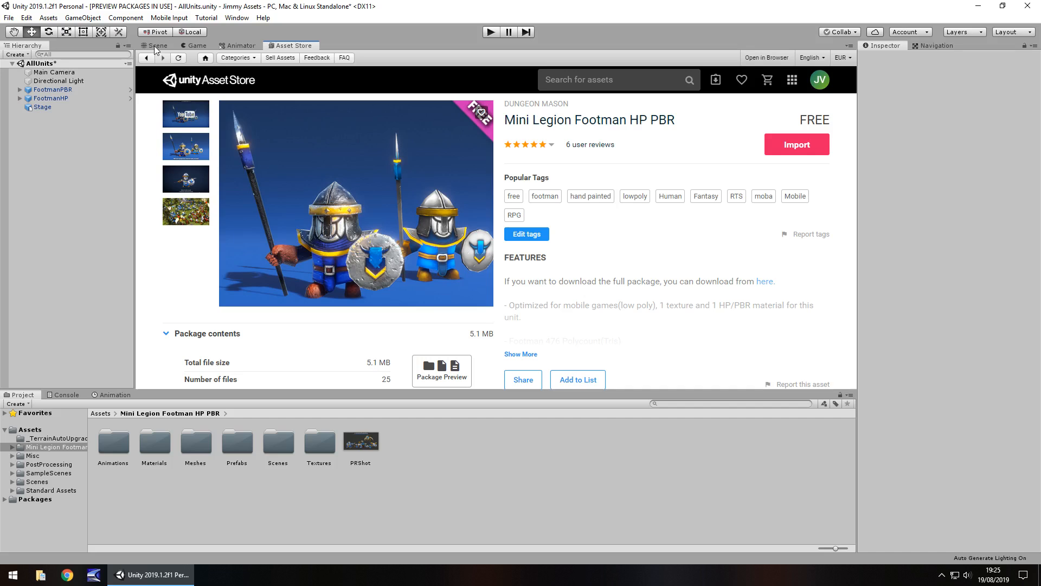
{"action": "left_click", "coordinate": [157, 45]}
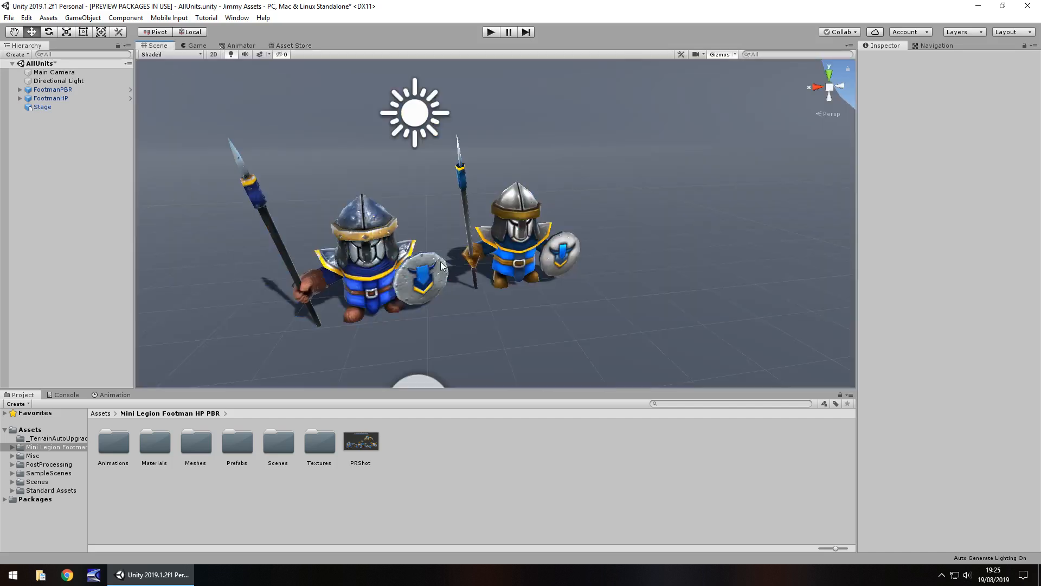
{"action": "mouse_move", "coordinate": [477, 269]}
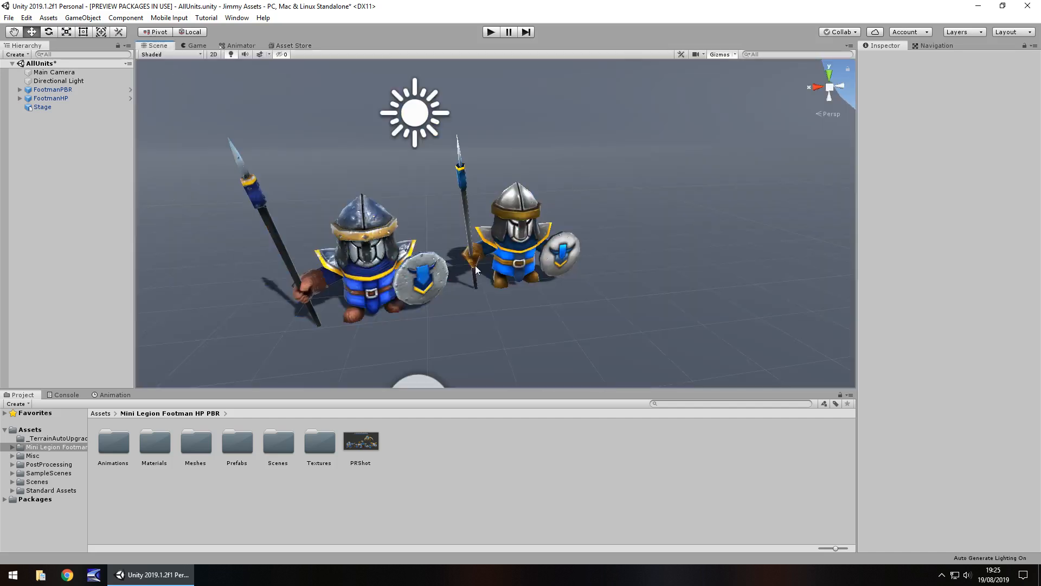
Select FootmanPBR, then FootmanHP, expanding FootmanHP to show FootmanMesh and Hips.
{"action": "left_click", "coordinate": [52, 89]}
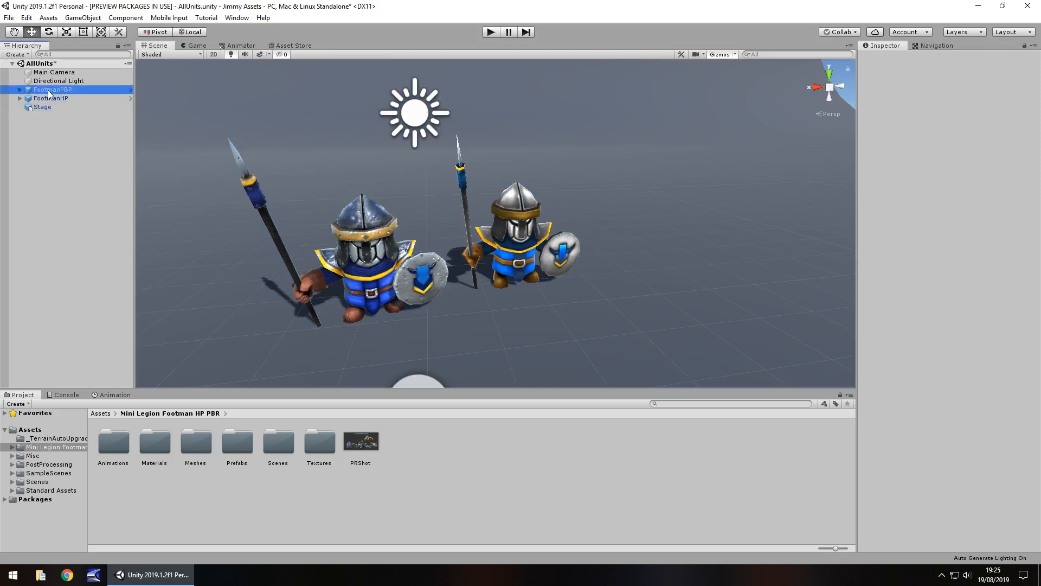
{"action": "left_click", "coordinate": [52, 89]}
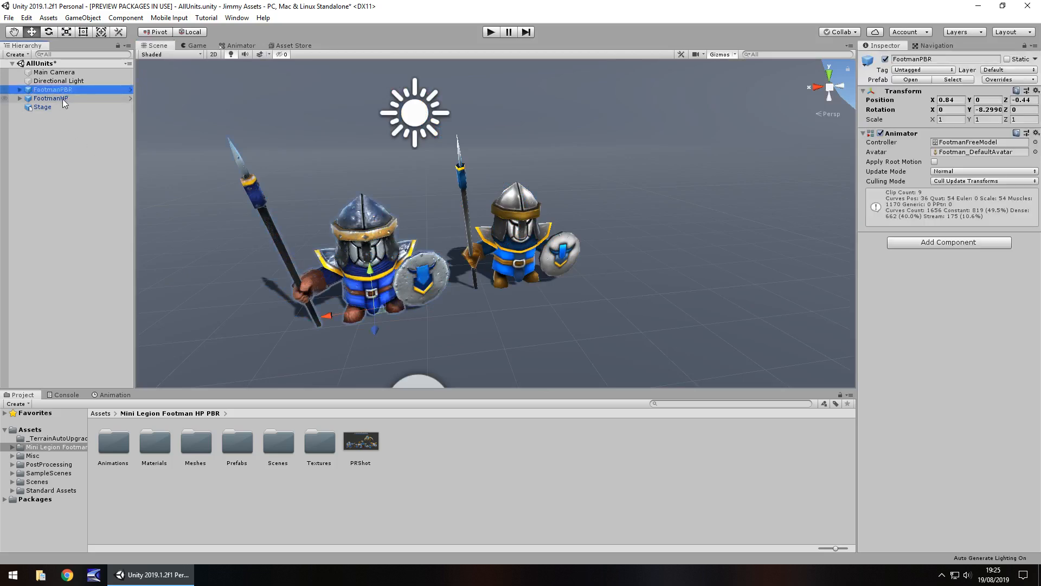
{"action": "left_click", "coordinate": [50, 98]}
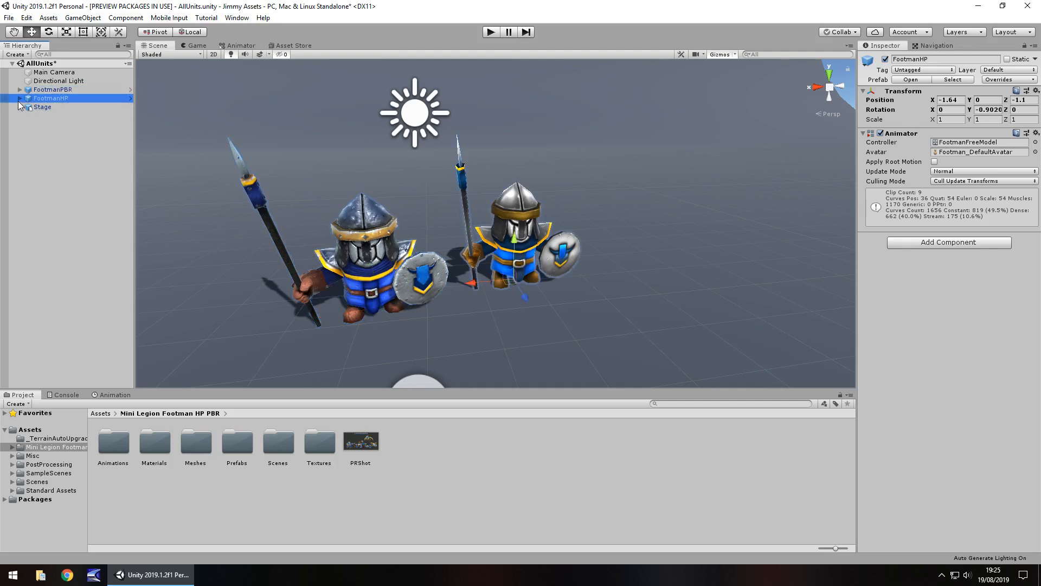
{"action": "left_click", "coordinate": [20, 97]}
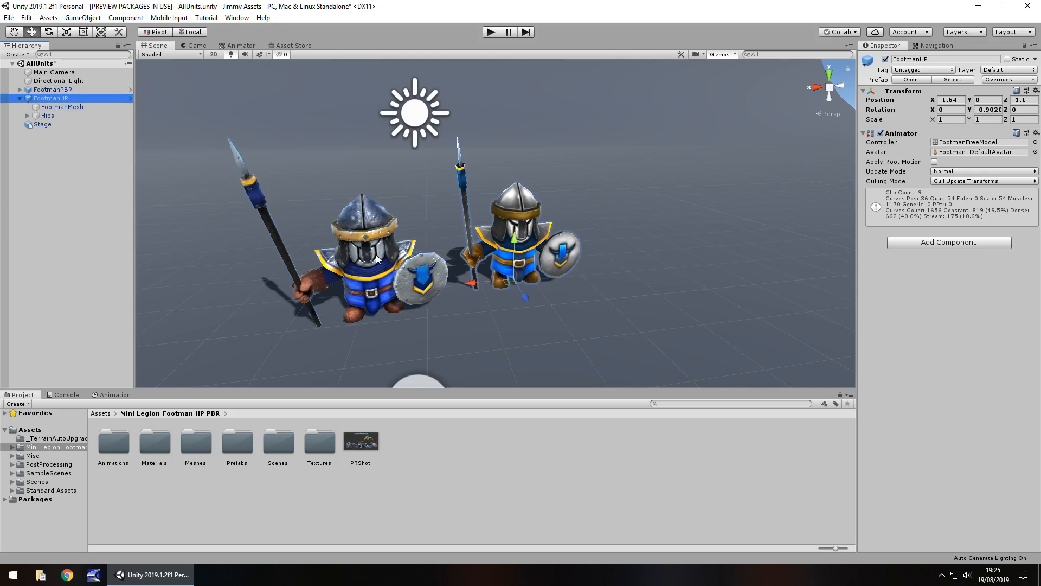
Inspect FootmanHP's FootmanMesh Skinned Mesh Renderer and its emissive HP Standard material.
{"action": "left_click", "coordinate": [62, 107]}
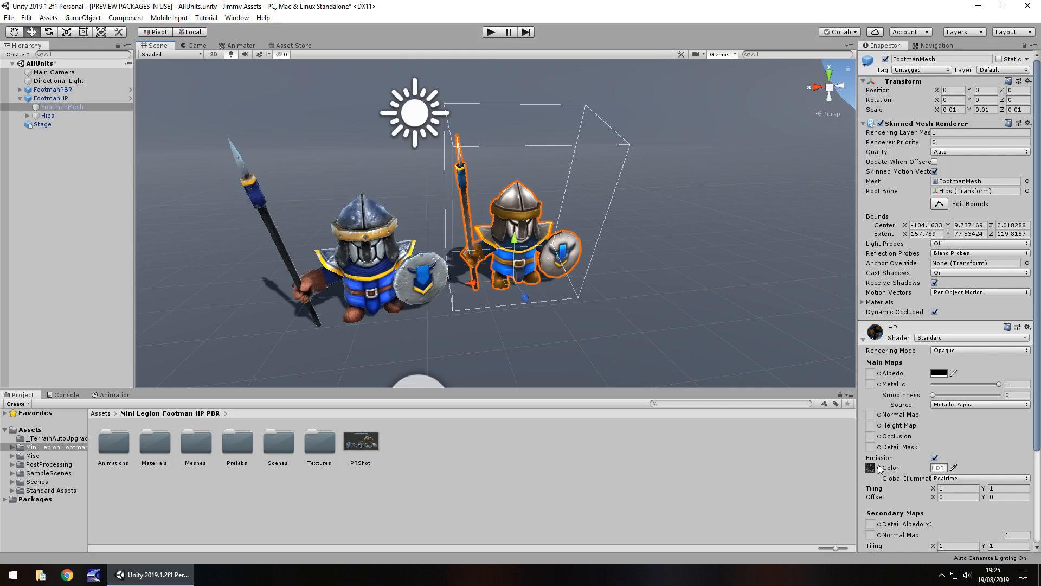
{"action": "mouse_move", "coordinate": [503, 258]}
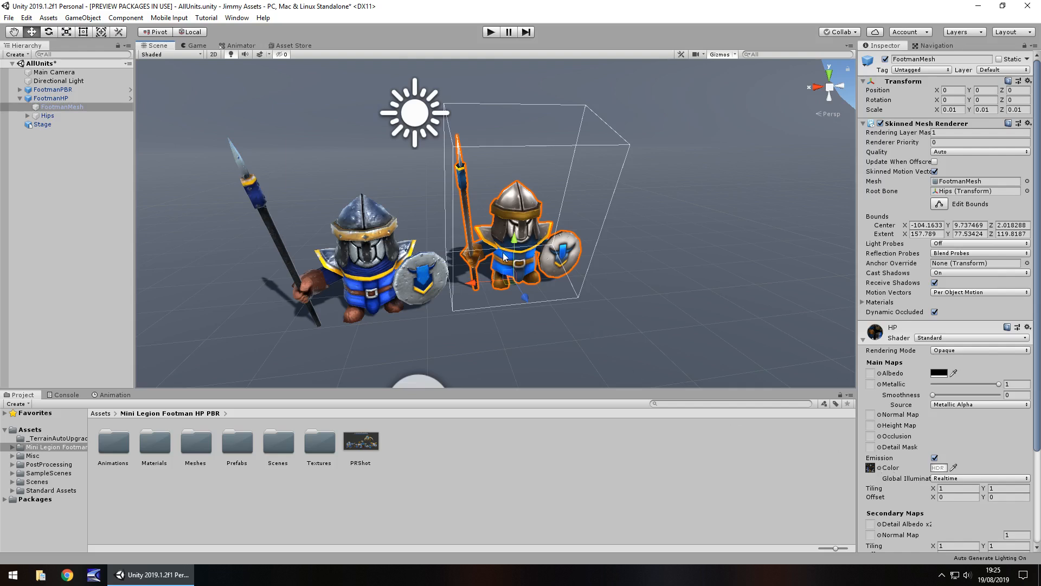
{"action": "mouse_move", "coordinate": [338, 239]}
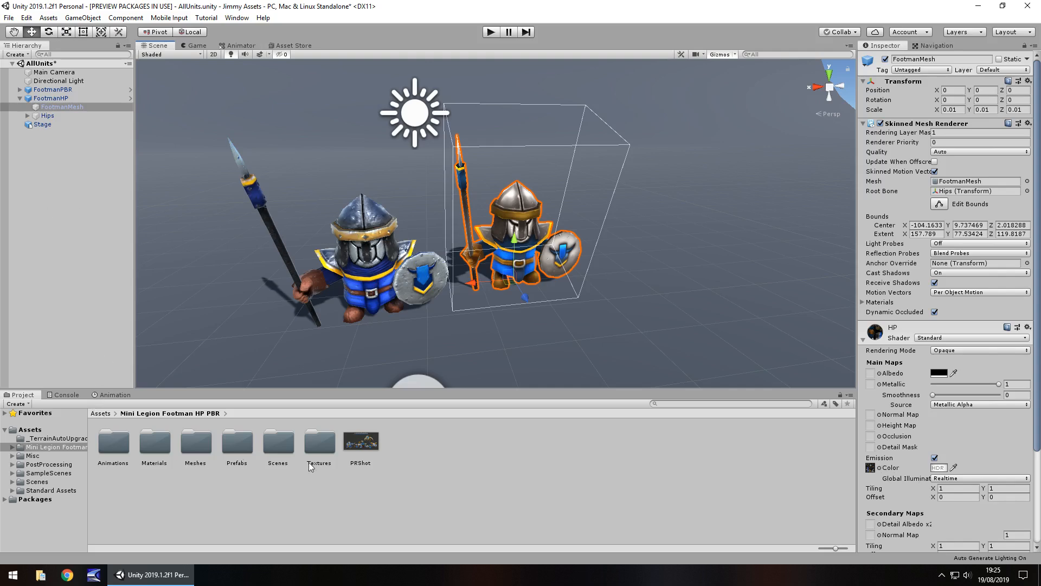
{"action": "mouse_move", "coordinate": [532, 165]}
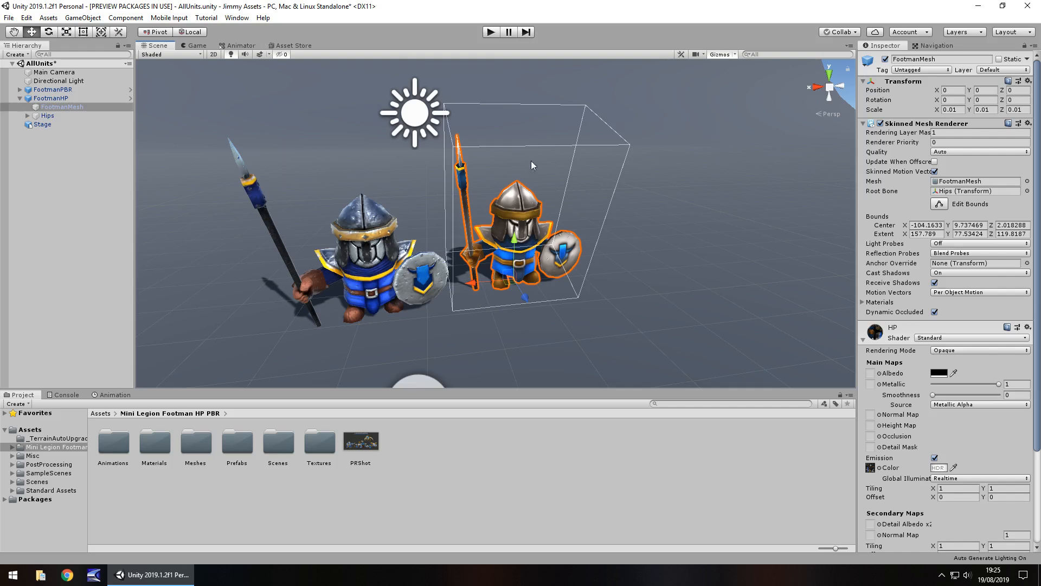
{"action": "mouse_move", "coordinate": [314, 275]}
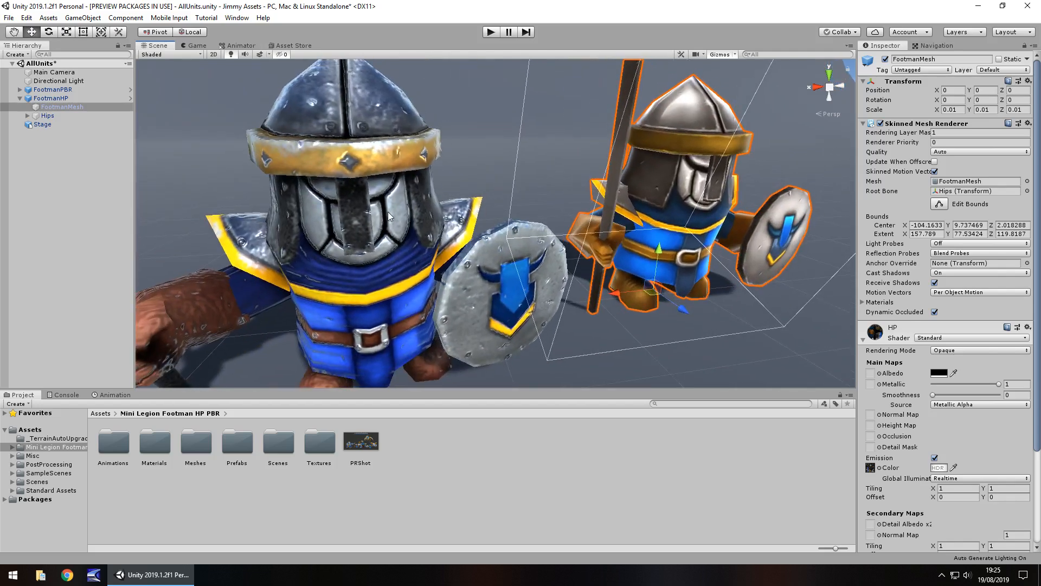
Select FootmanPBR and expand it to reveal its child objects.
{"action": "left_click", "coordinate": [53, 89]}
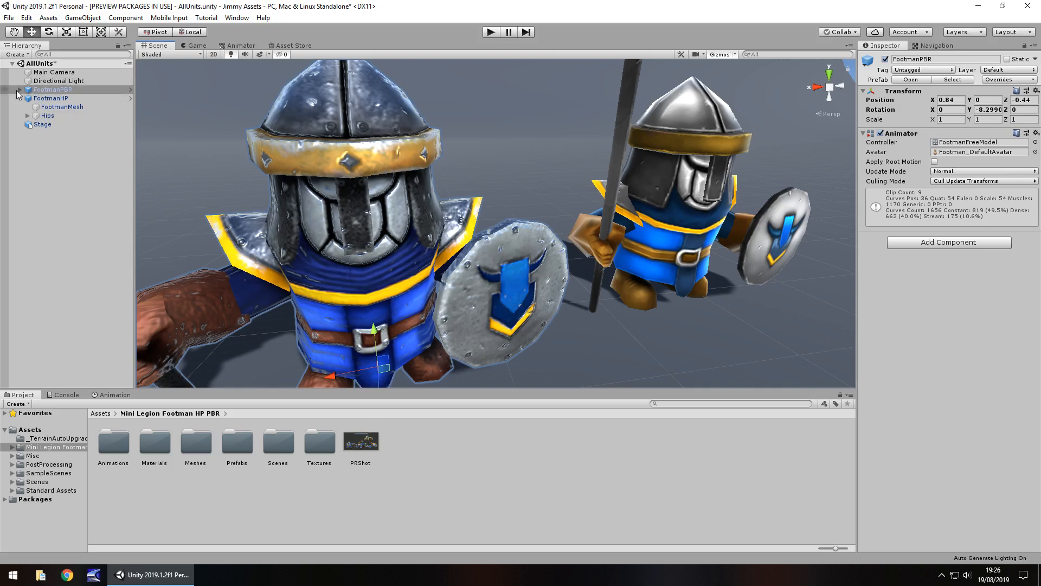
{"action": "left_click", "coordinate": [61, 98]}
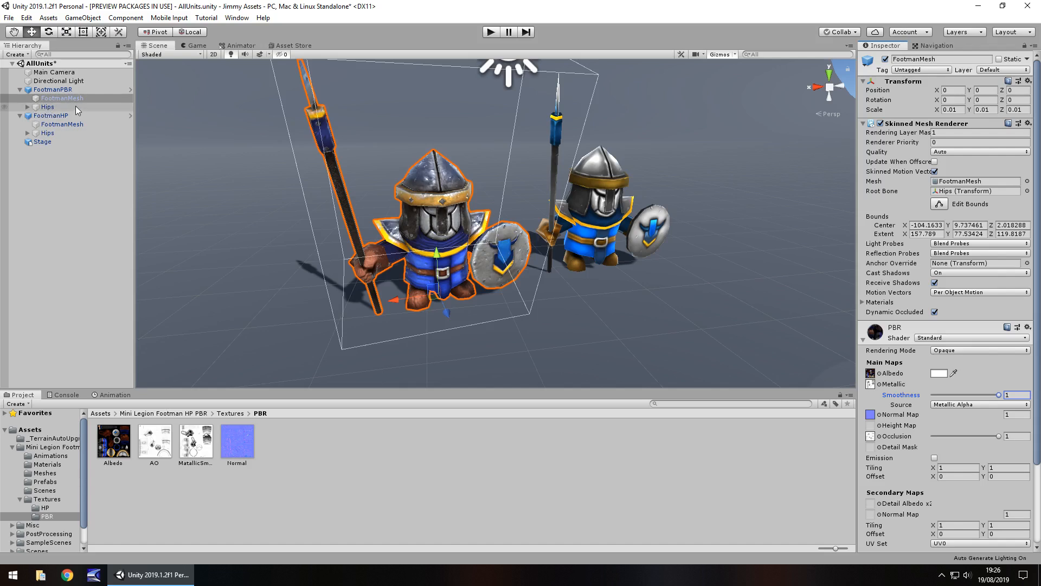
{"action": "mouse_move", "coordinate": [47, 115]}
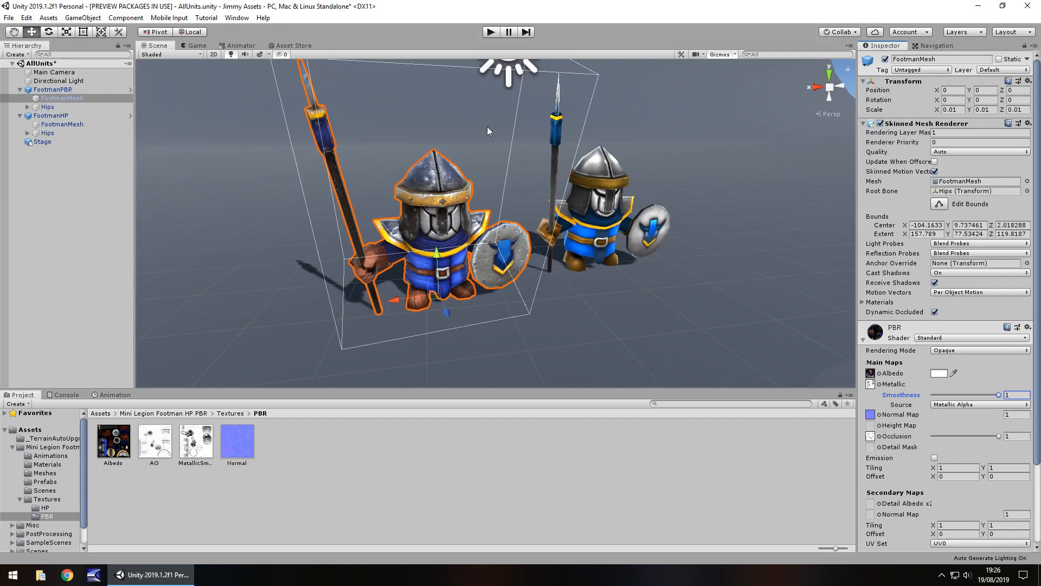
Select the FootmanPBR root to show its Transform and FootmanFreeModel Animator.
{"action": "left_click", "coordinate": [53, 89]}
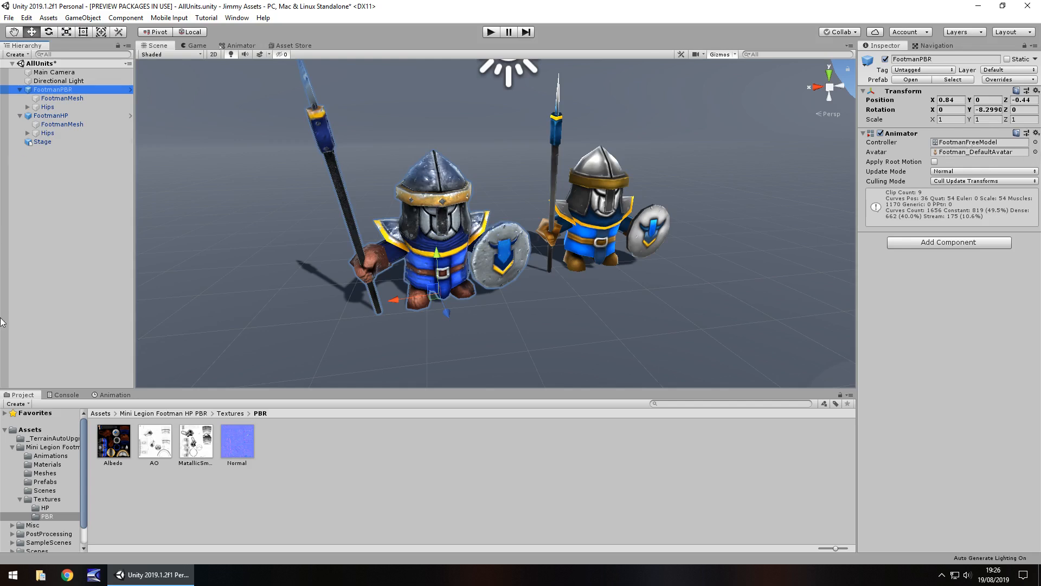
Browse the footman Animations folder, then stop, replay and stop the demo.
{"action": "left_click", "coordinate": [50, 456]}
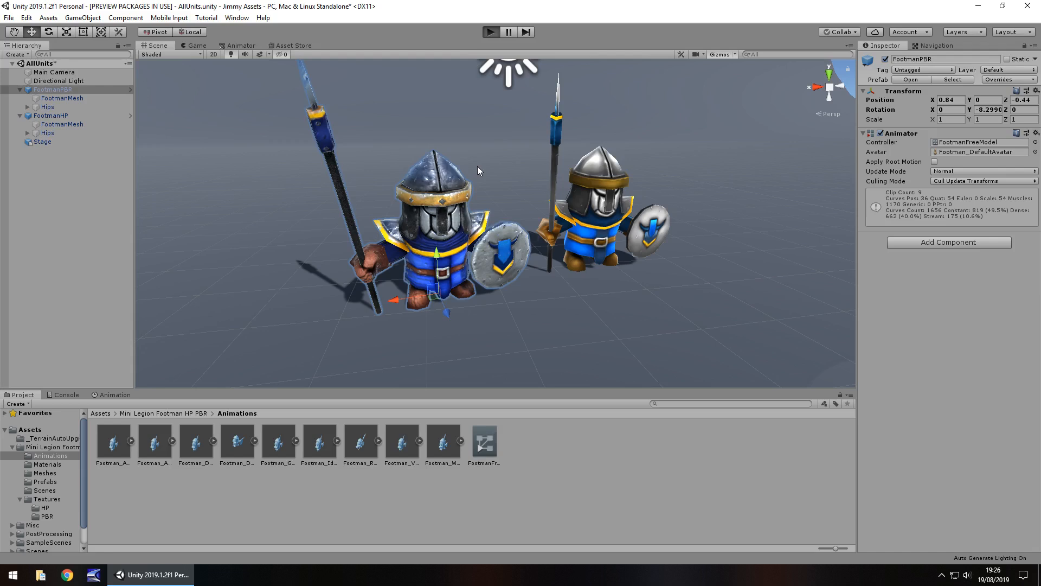
{"action": "mouse_move", "coordinate": [450, 224]}
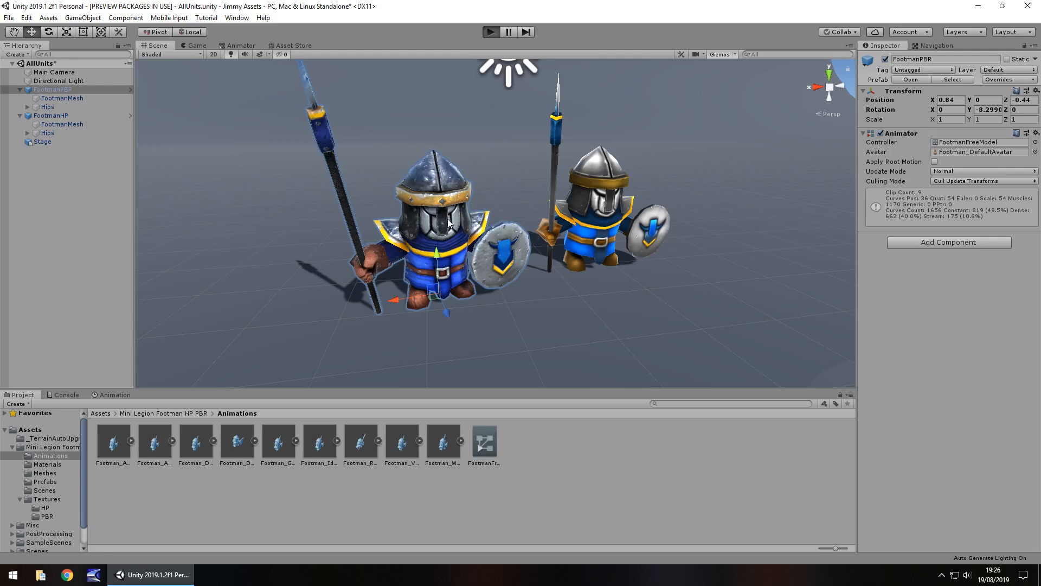
{"action": "mouse_move", "coordinate": [412, 233]}
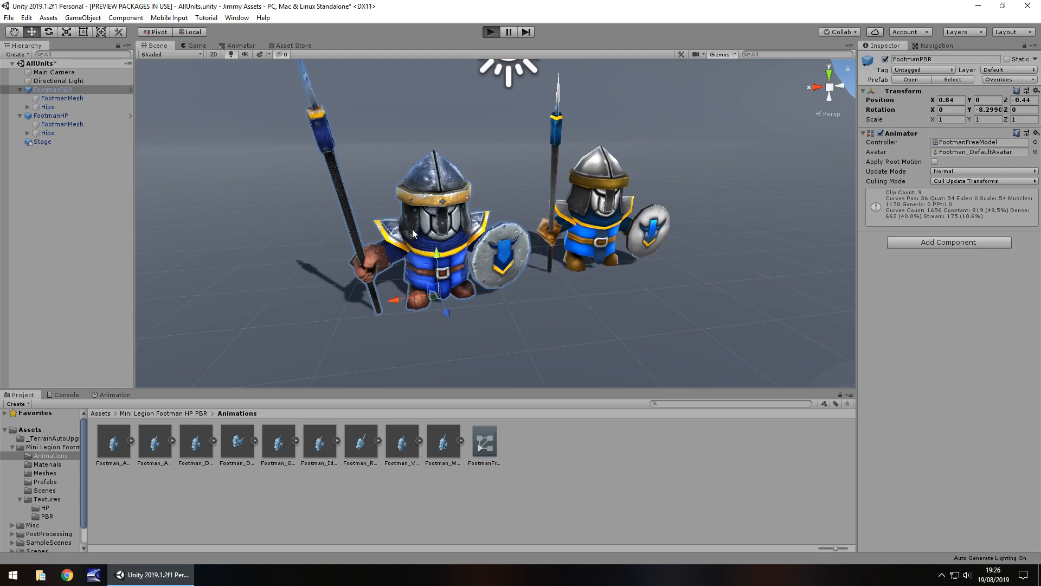
{"action": "mouse_move", "coordinate": [318, 139]}
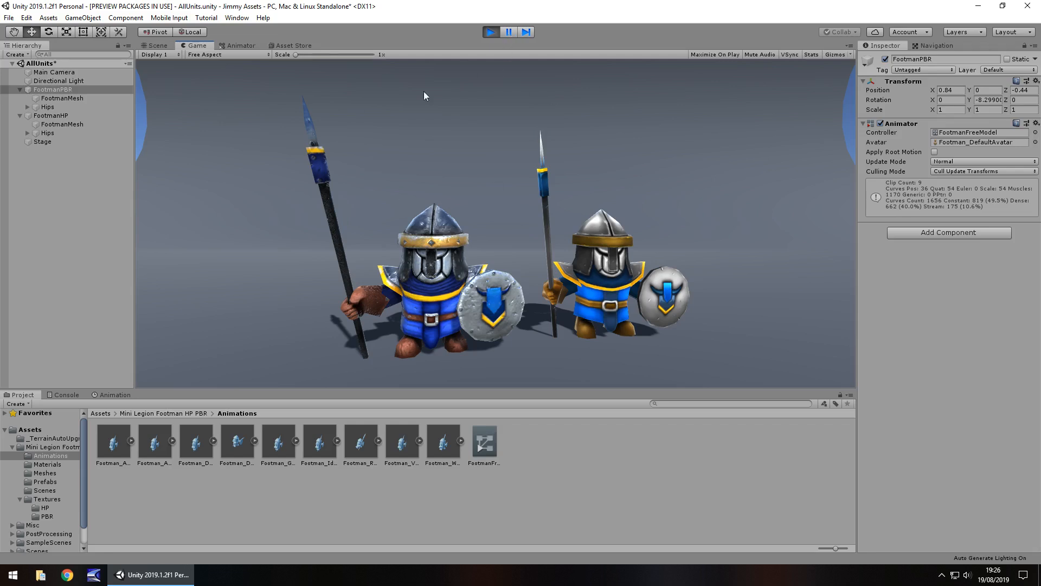
{"action": "mouse_move", "coordinate": [501, 175]}
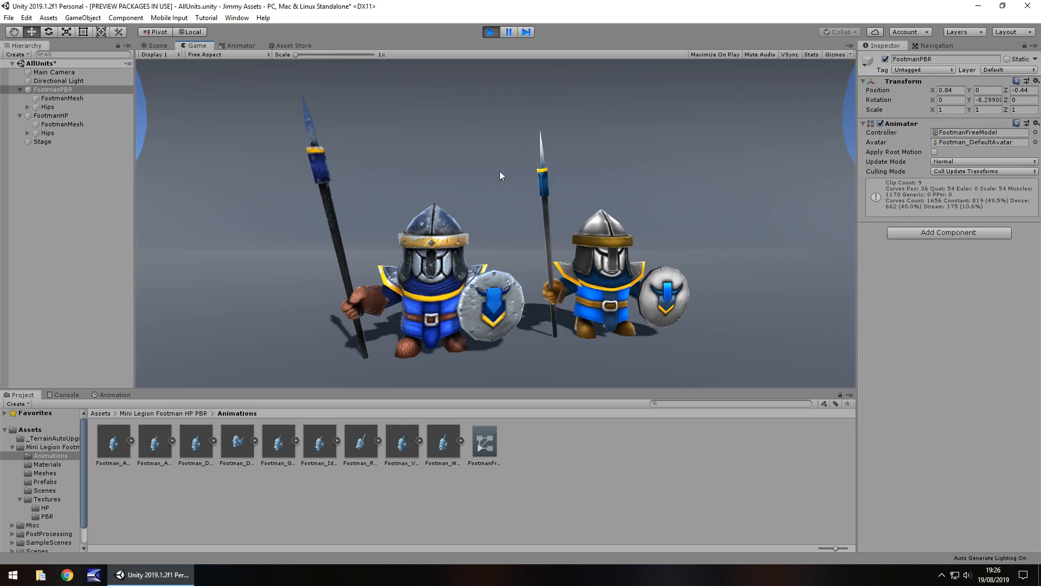
{"action": "left_click", "coordinate": [491, 31]}
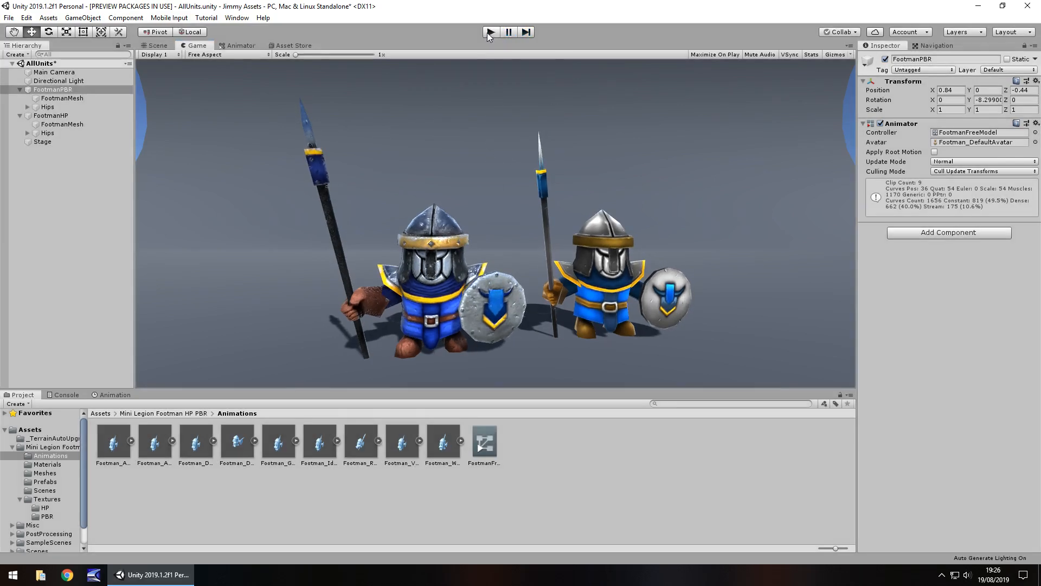
{"action": "left_click", "coordinate": [156, 45]}
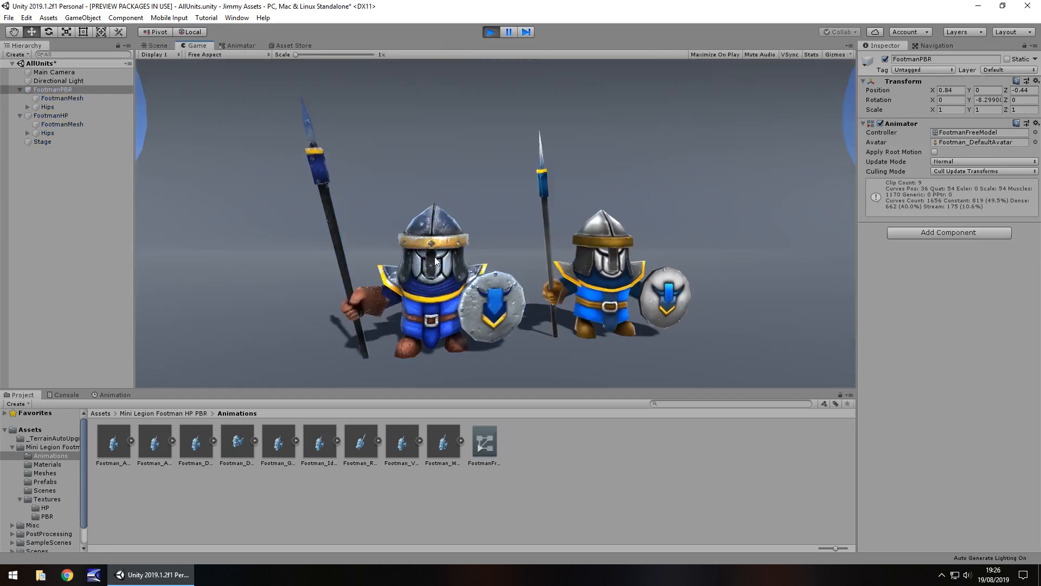
{"action": "left_click", "coordinate": [157, 45]}
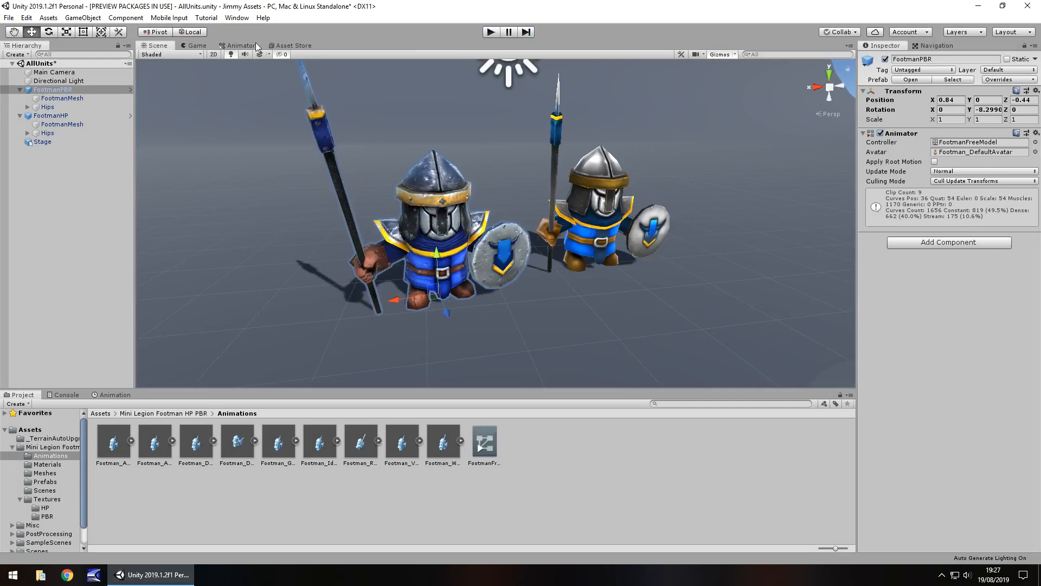
{"action": "left_click", "coordinate": [241, 45]}
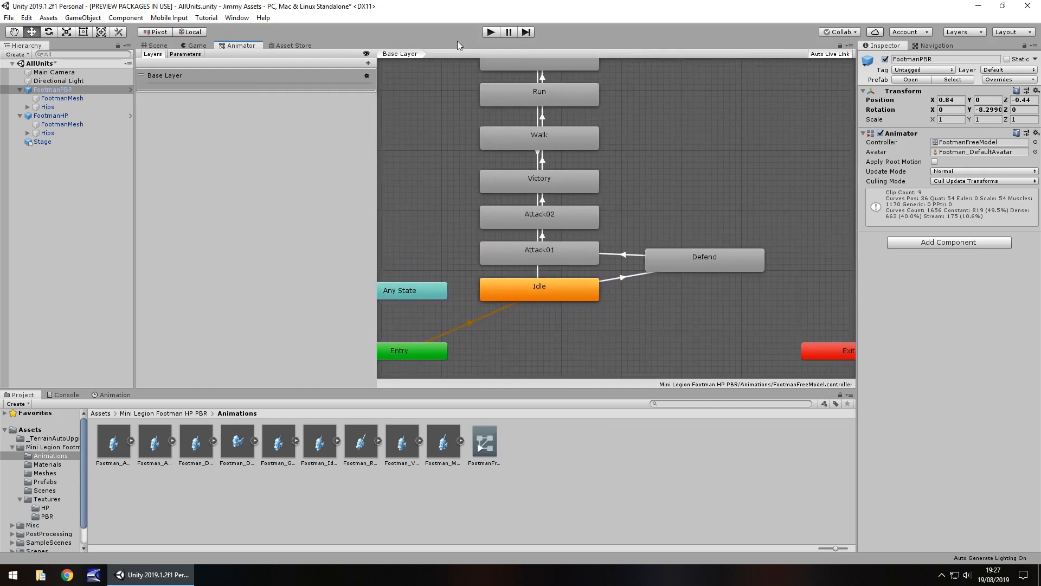
{"action": "left_click", "coordinate": [157, 45]}
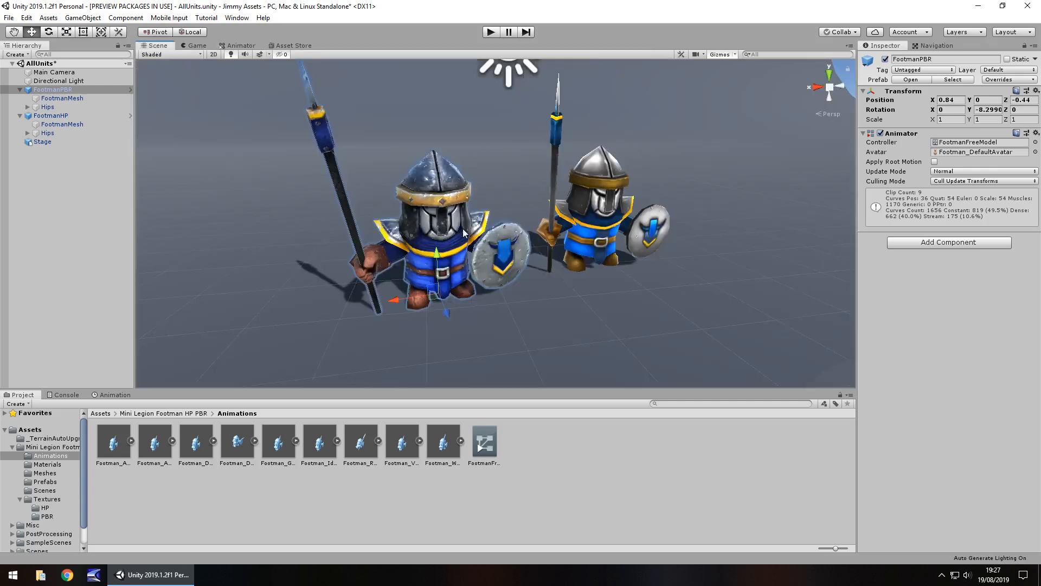
{"action": "mouse_move", "coordinate": [641, 363]}
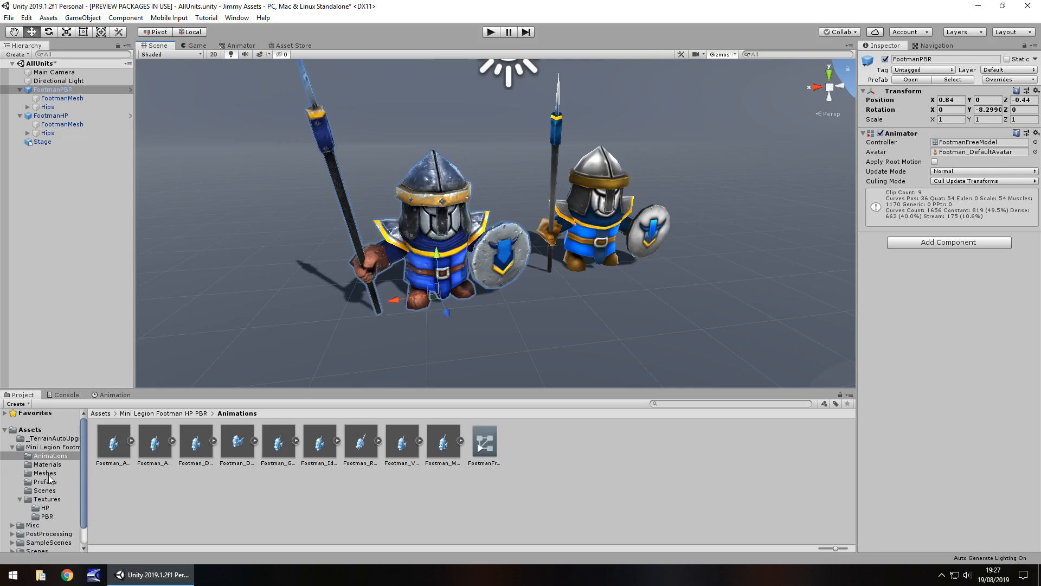
Browse Materials and Prefabs, inspect the FootmanPBR prefab, then the Main Camera settings.
{"action": "left_click", "coordinate": [47, 464]}
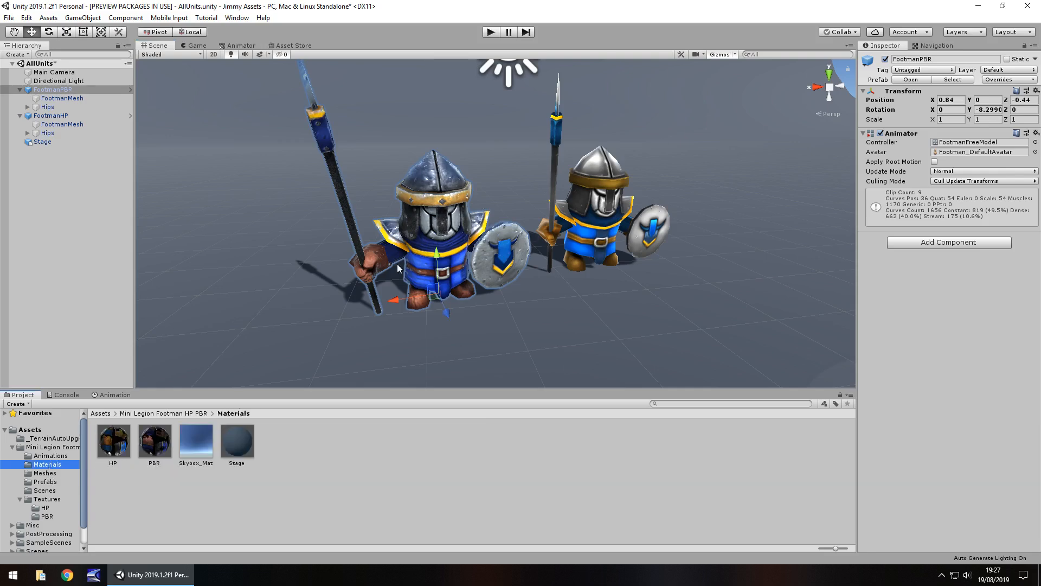
{"action": "left_click", "coordinate": [46, 482]}
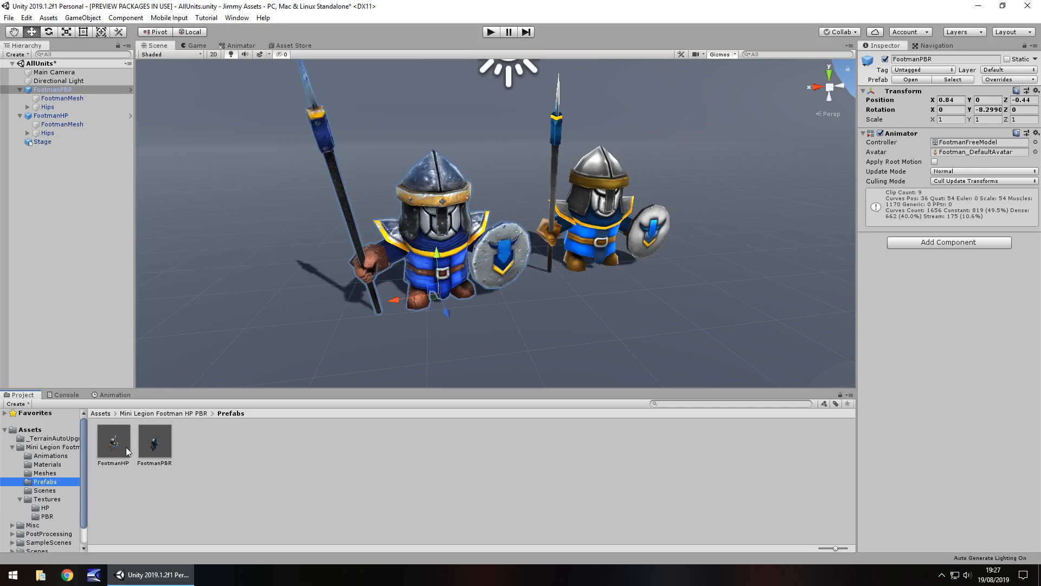
{"action": "left_click", "coordinate": [154, 441]}
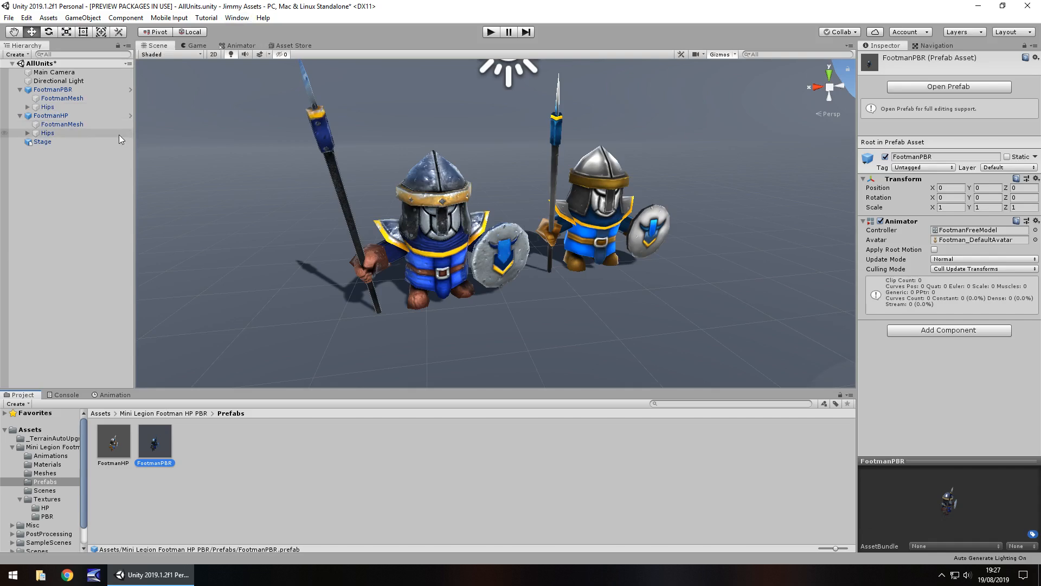
{"action": "left_click", "coordinate": [53, 72]}
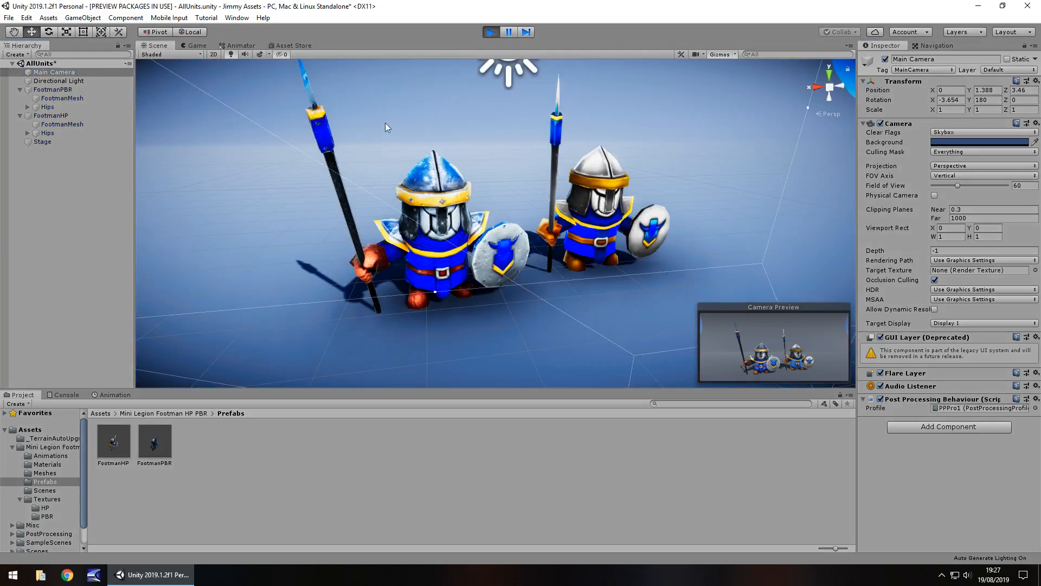
Preview the post-processed camera view in the Game tab, then stop the demo.
{"action": "left_click", "coordinate": [195, 45]}
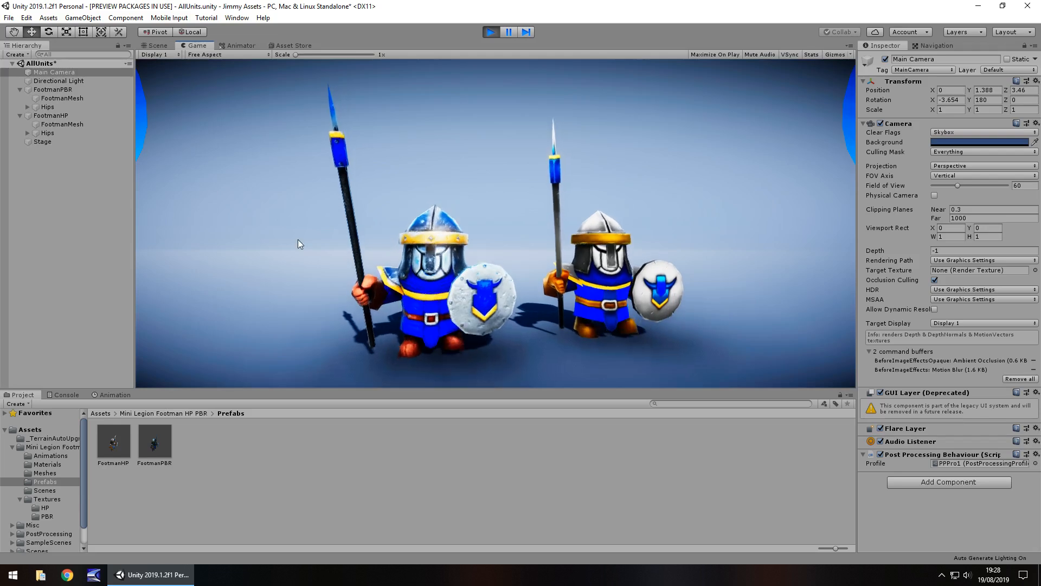
{"action": "left_click", "coordinate": [490, 32]}
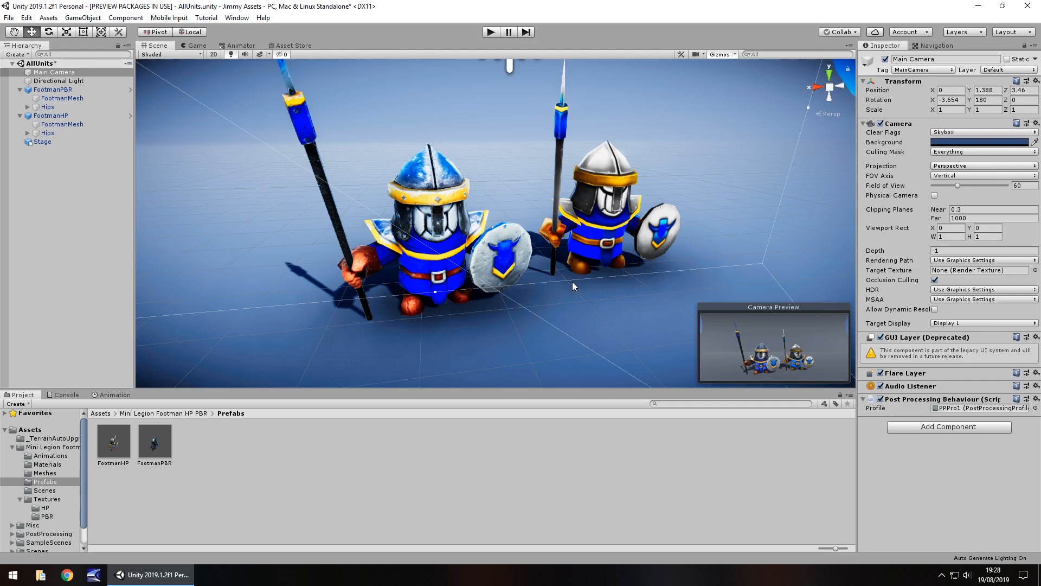
{"action": "mouse_move", "coordinate": [618, 314]}
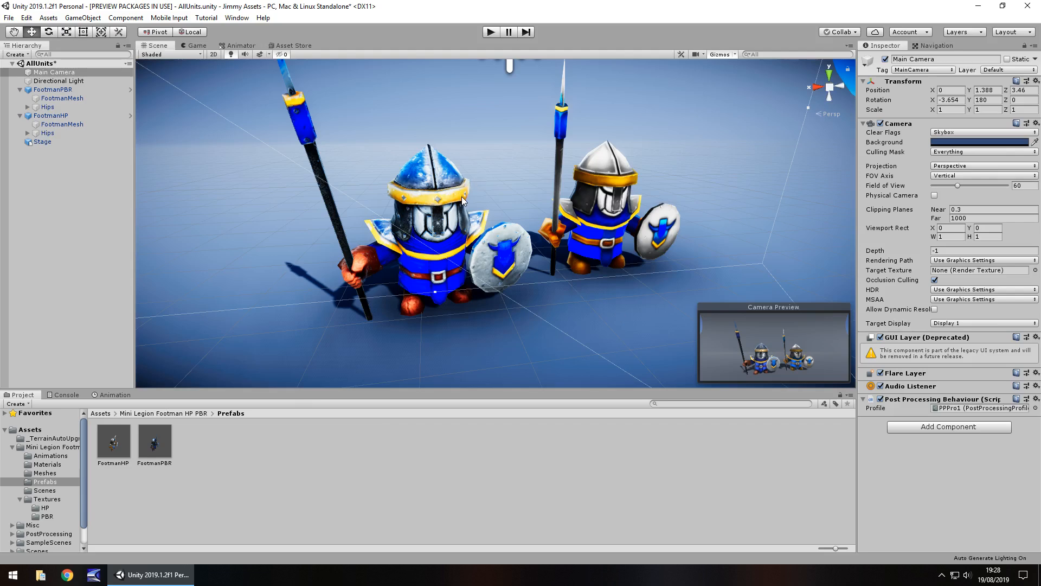
{"action": "mouse_move", "coordinate": [299, 51]}
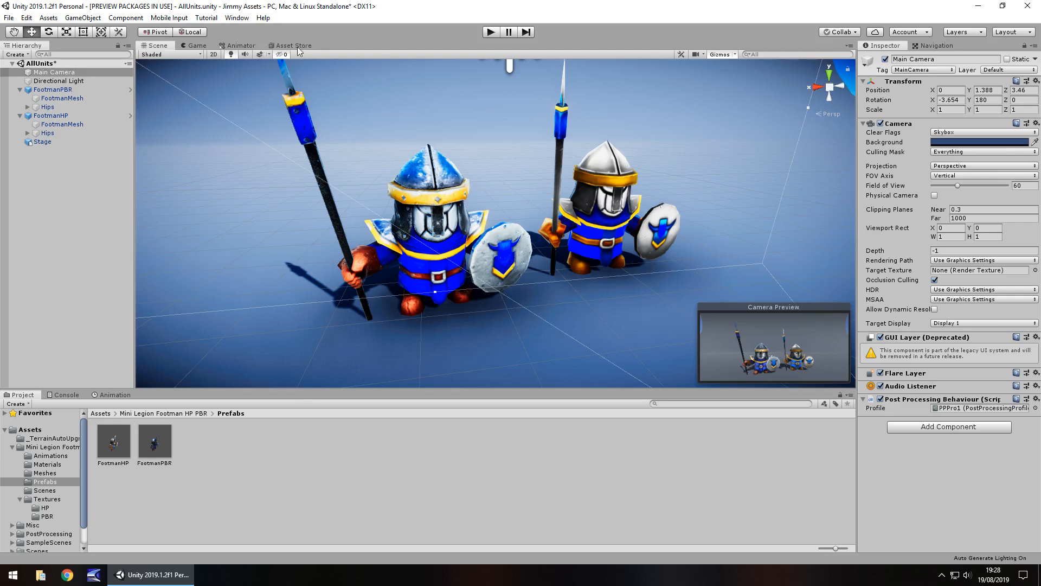
Show the free Mini Legion Footman HP PBR store page (5.1 MB, 25 files).
{"action": "left_click", "coordinate": [291, 45]}
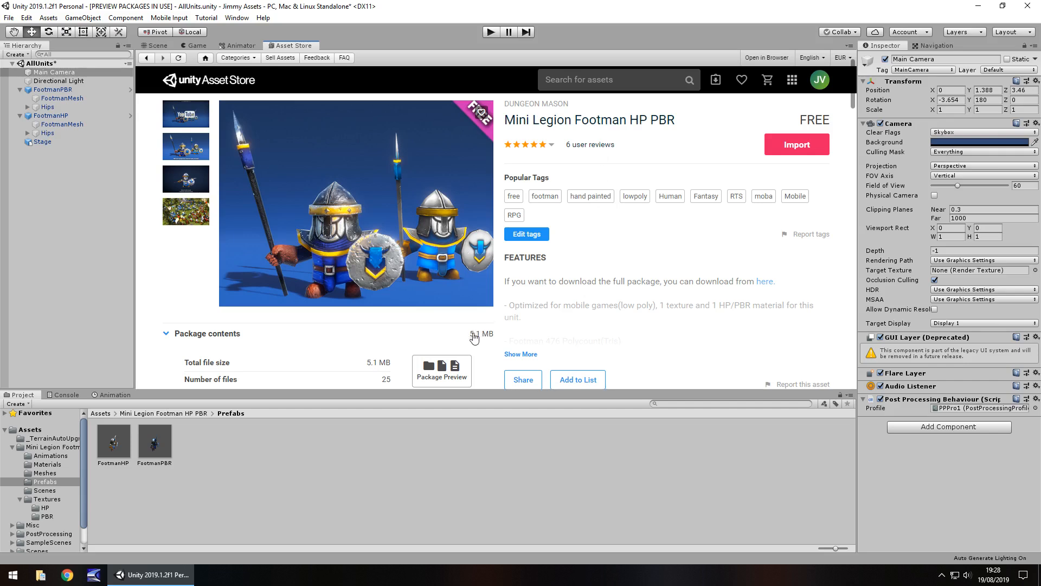
{"action": "mouse_move", "coordinate": [636, 302]}
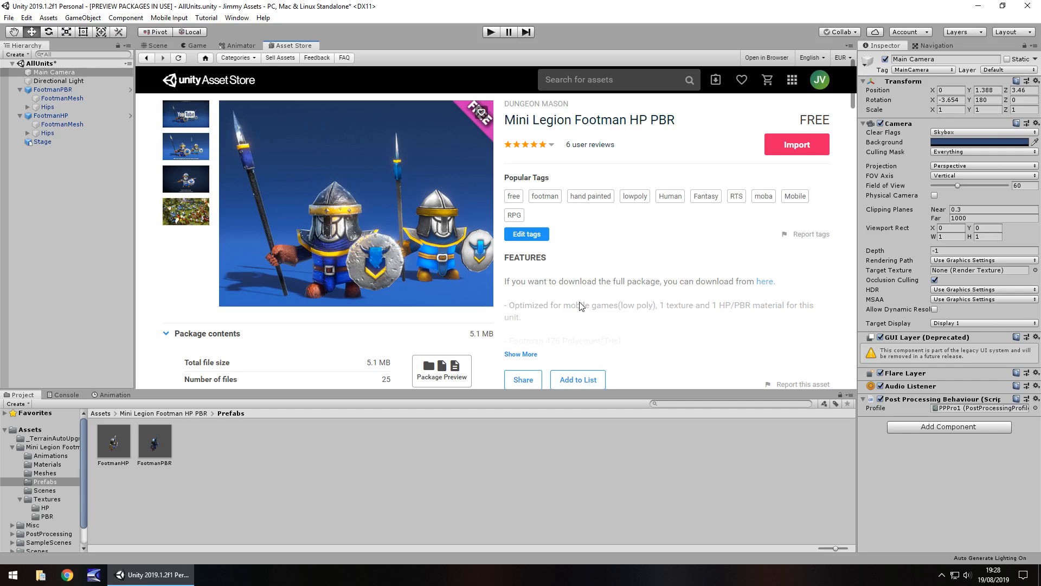
{"action": "mouse_move", "coordinate": [475, 323]}
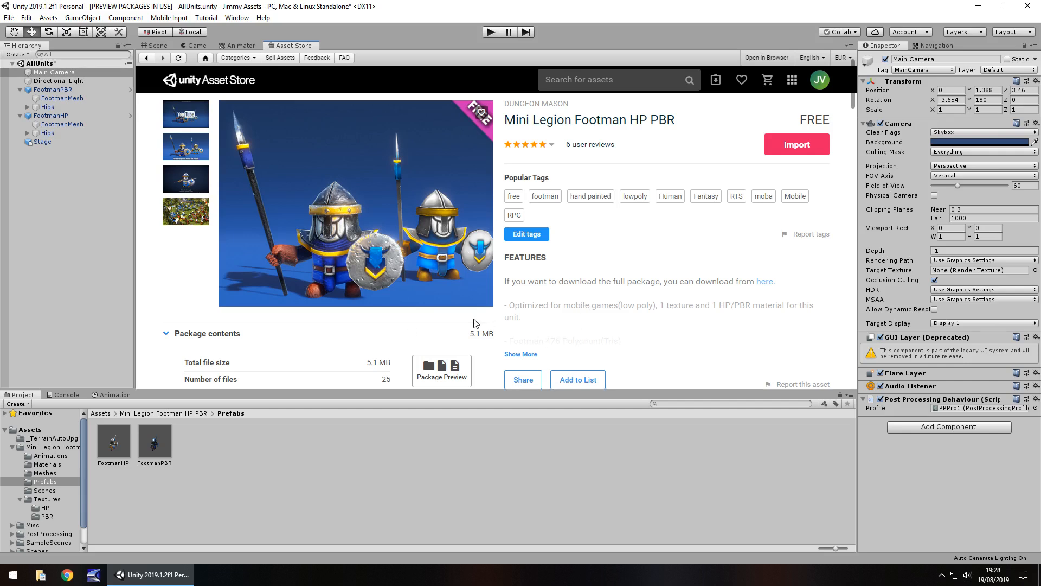
{"action": "mouse_move", "coordinate": [637, 309]}
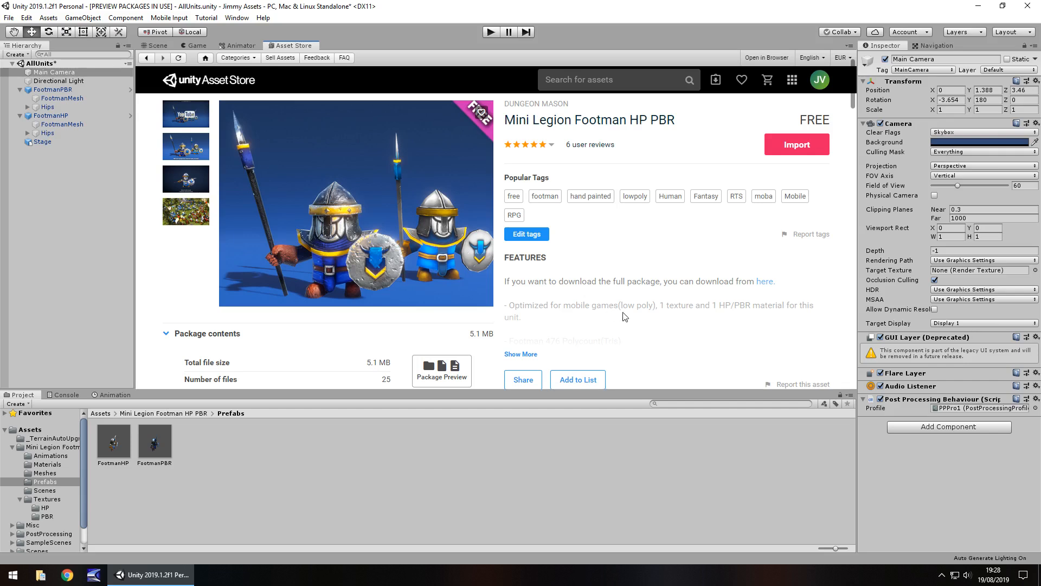
{"action": "mouse_move", "coordinate": [661, 320]}
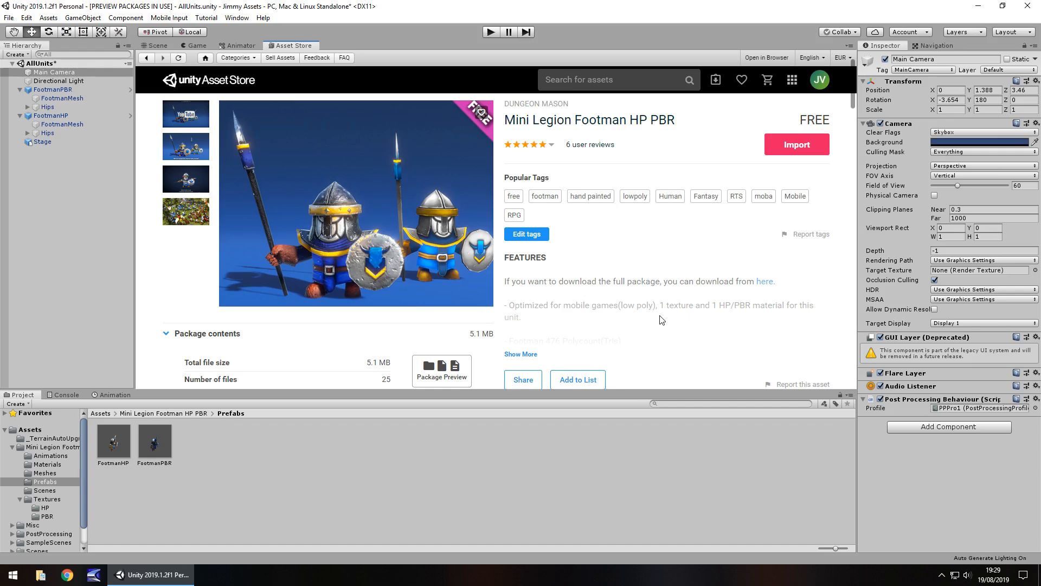
{"action": "scroll", "scroll_direction": "down", "scroll_amount": 3}
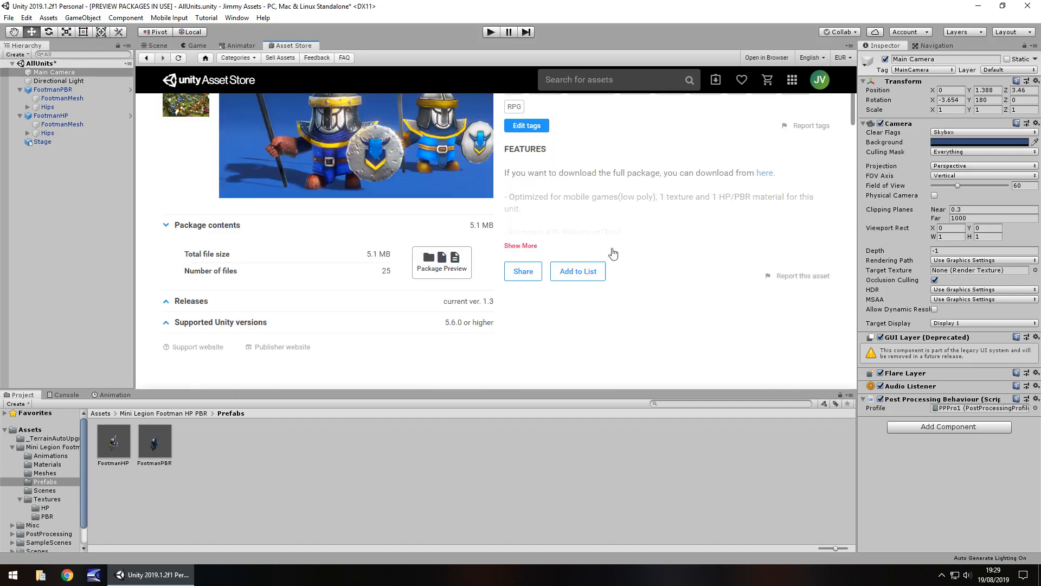
{"action": "scroll", "scroll_direction": "down", "scroll_amount": 3}
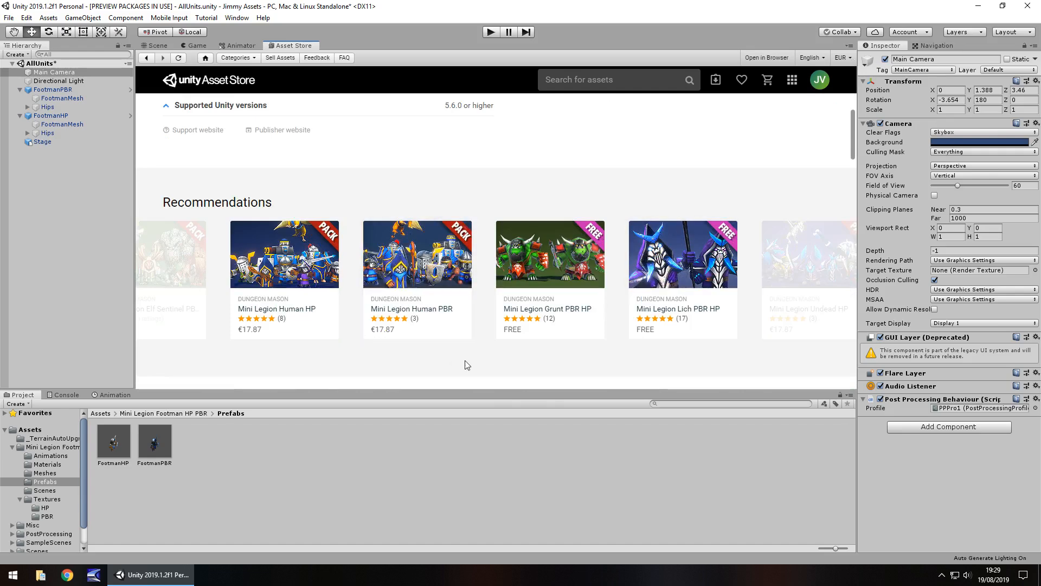
{"action": "mouse_move", "coordinate": [417, 253]}
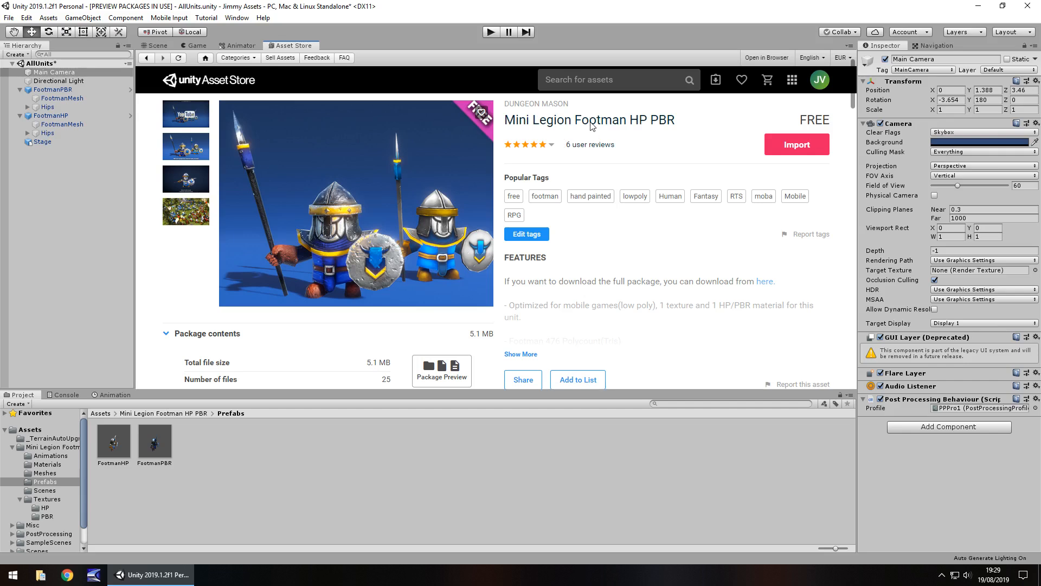
{"action": "mouse_move", "coordinate": [600, 143]}
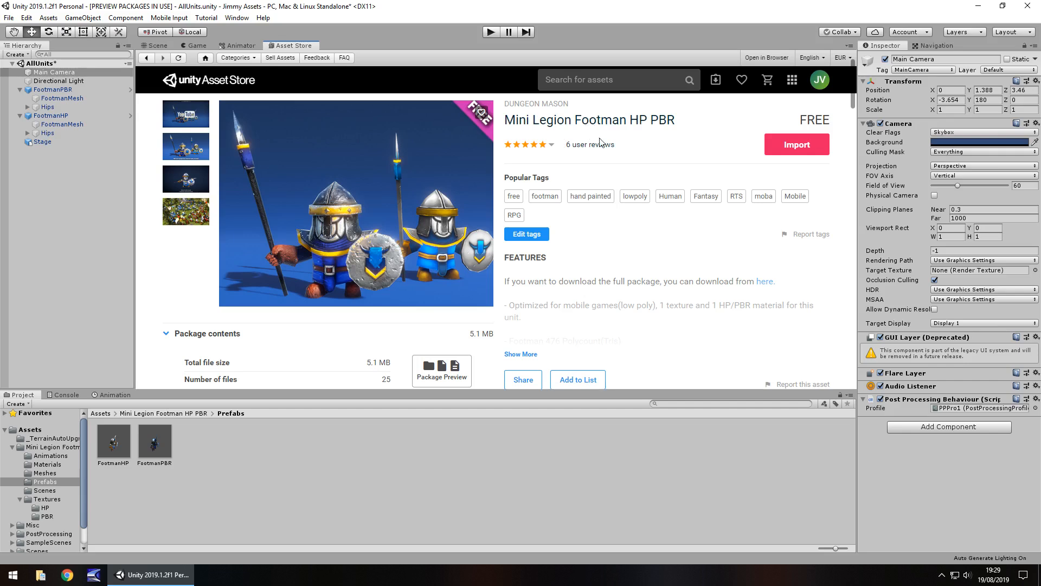
Return from the Asset Store to the scene and play the demo through the game camera.
{"action": "left_click", "coordinate": [157, 45]}
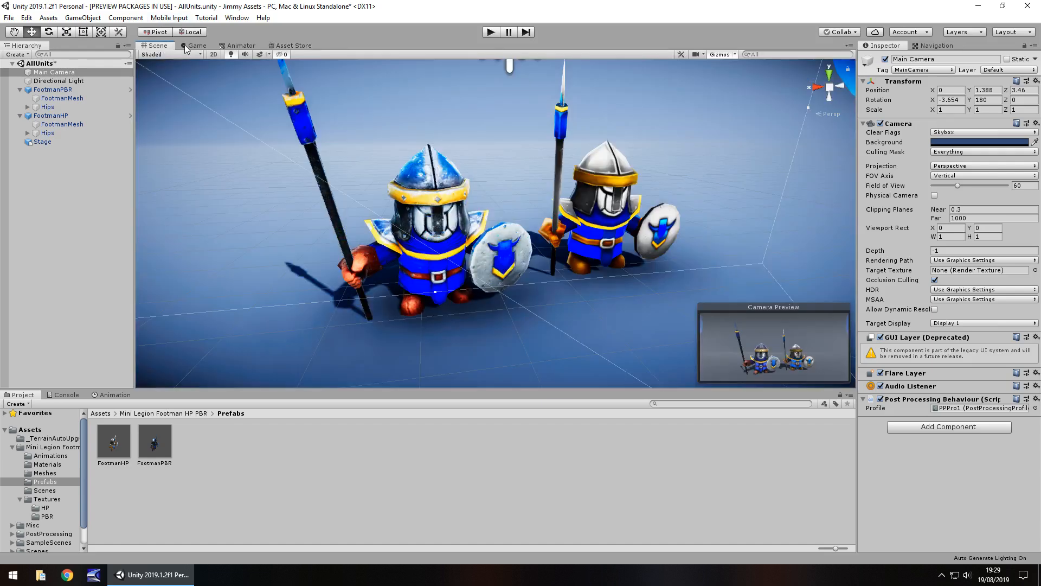
{"action": "left_click", "coordinate": [490, 31]}
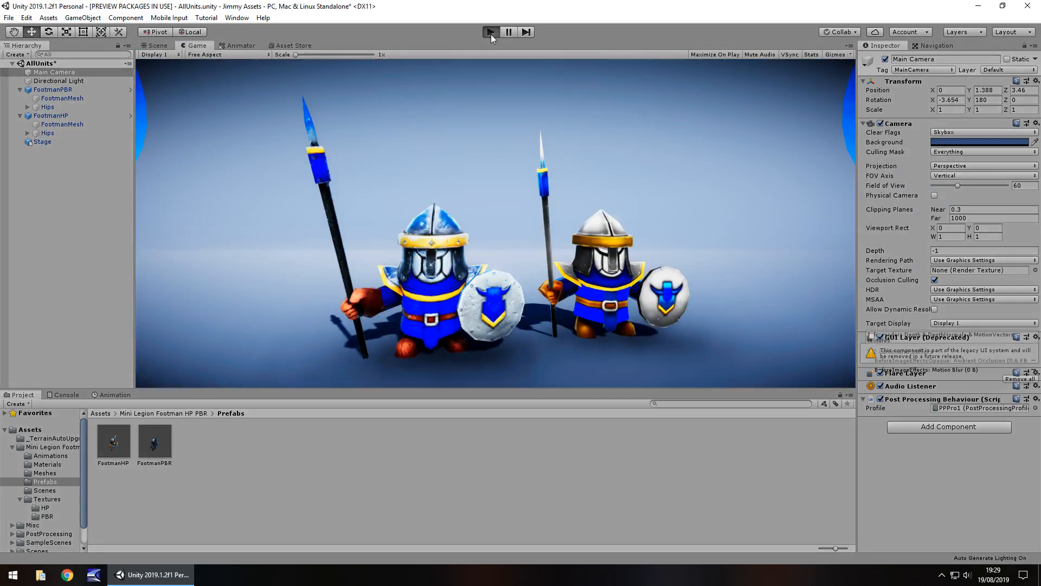
{"action": "left_click", "coordinate": [491, 32]}
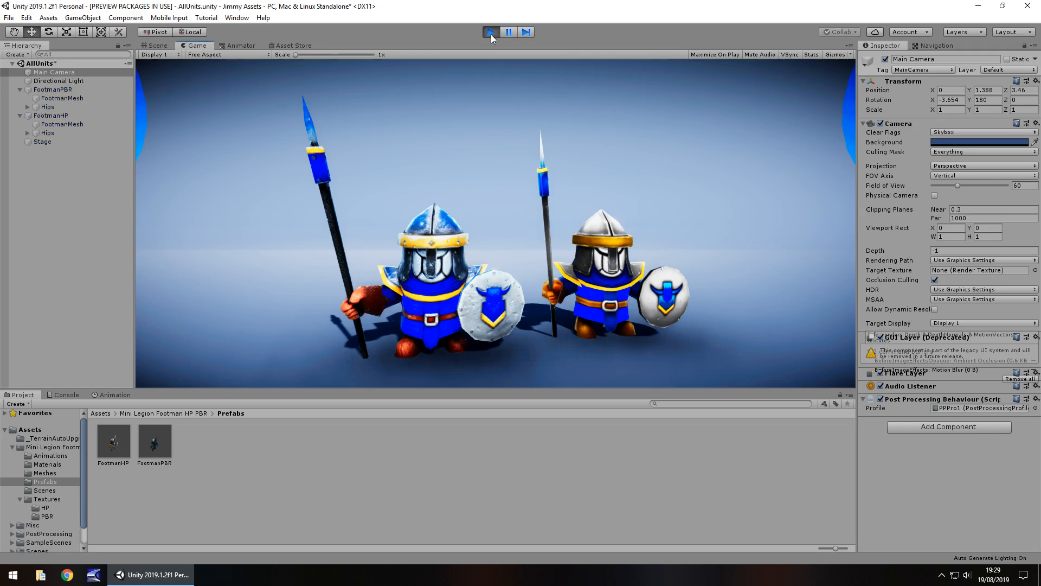